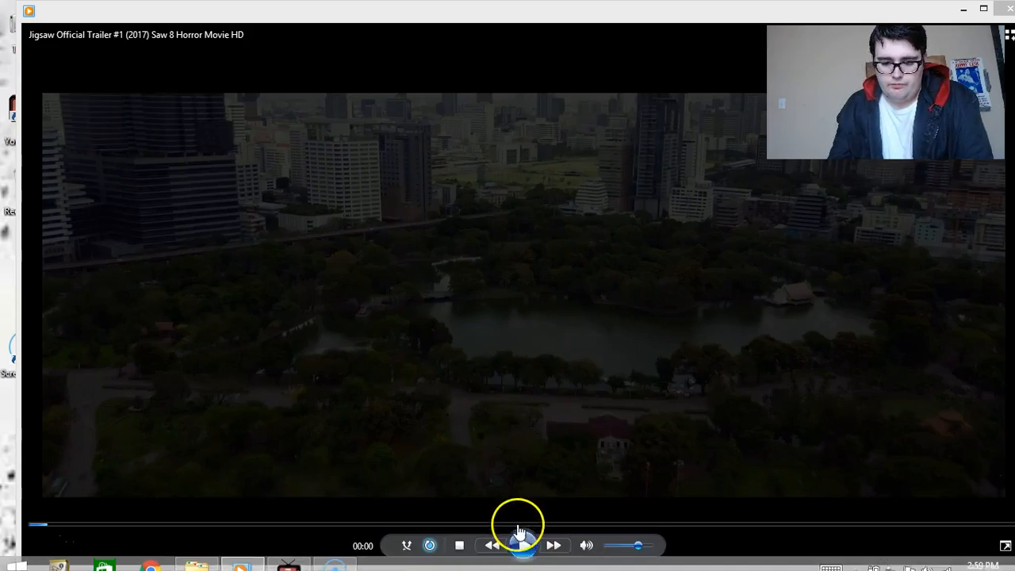
- Play the Jigsaw (2017) trailer from the start to past two minutes
left_click(523, 545)
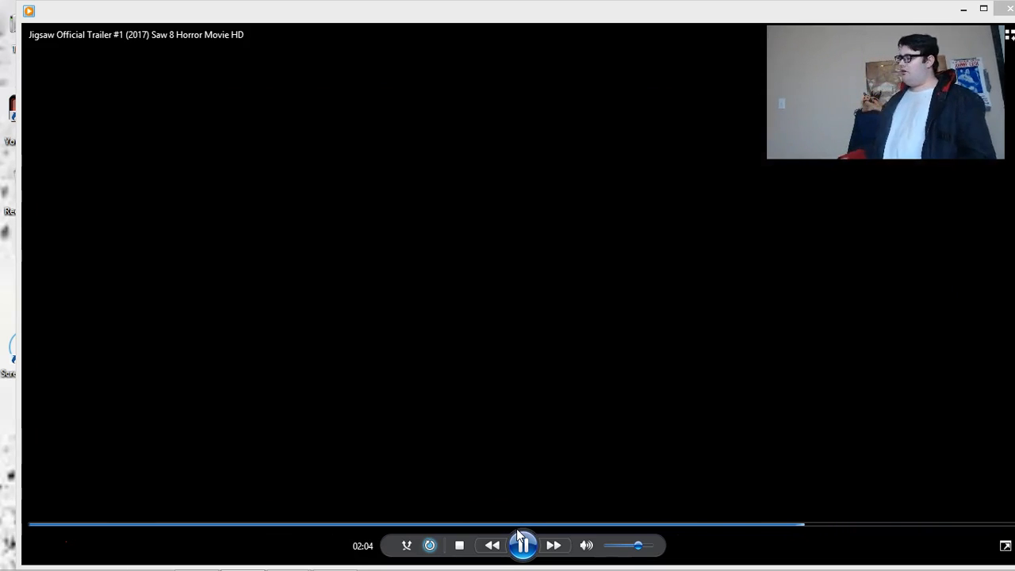
left_click(521, 545)
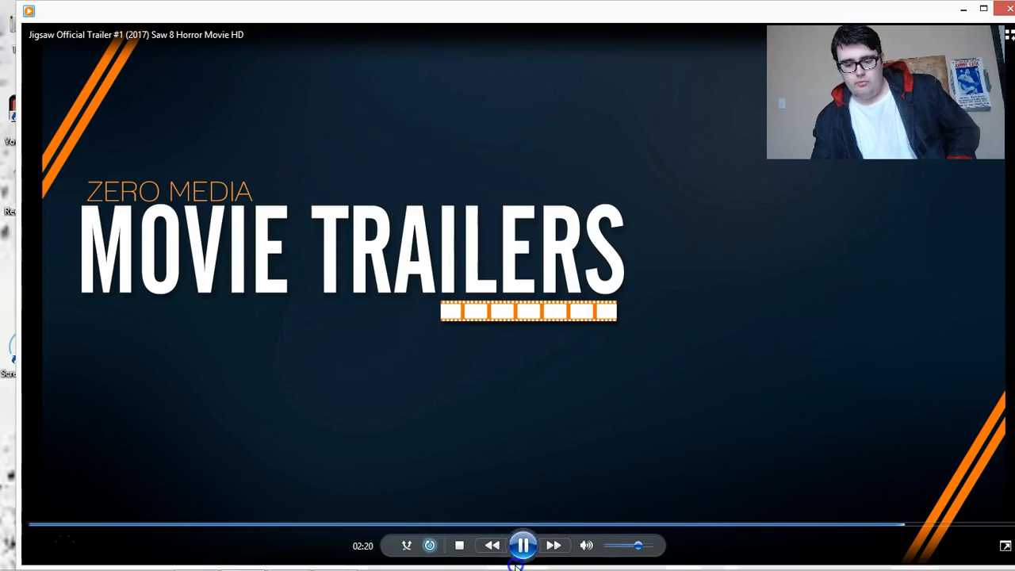
- Let the trailer reach its Zero Media end card, then return to the Videos folder
left_click(523, 545)
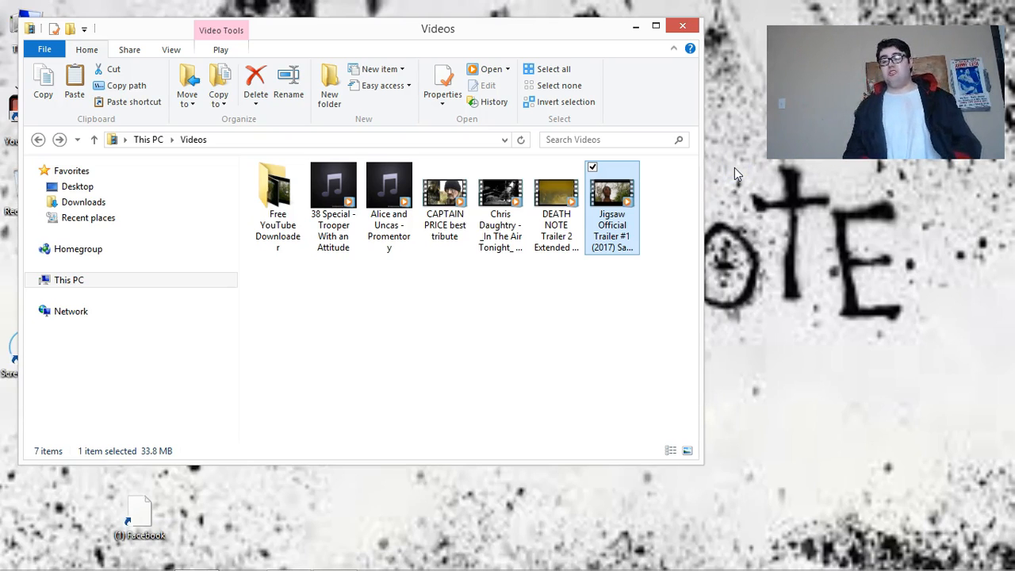
mouse_move(688, 221)
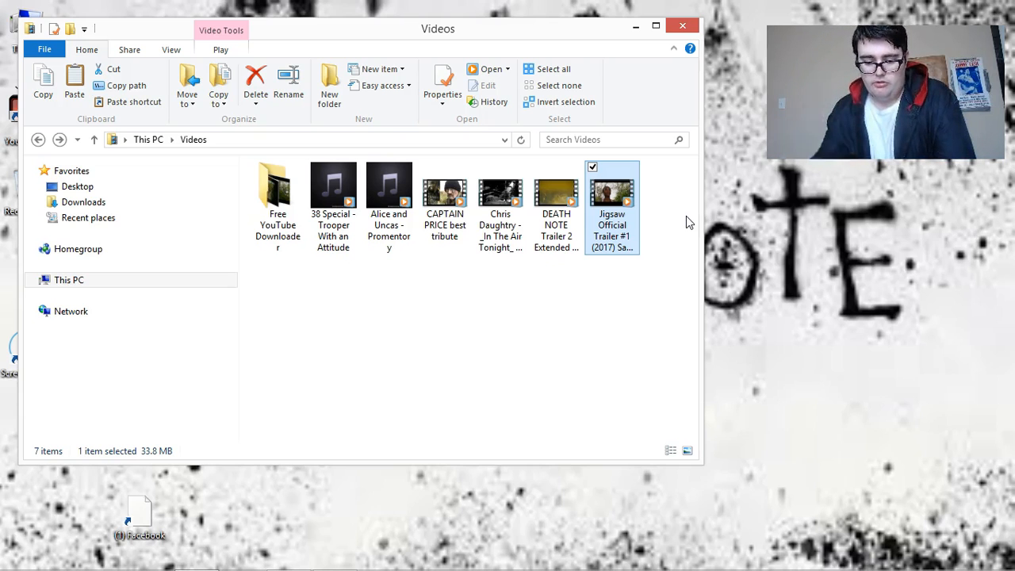
mouse_move(46, 546)
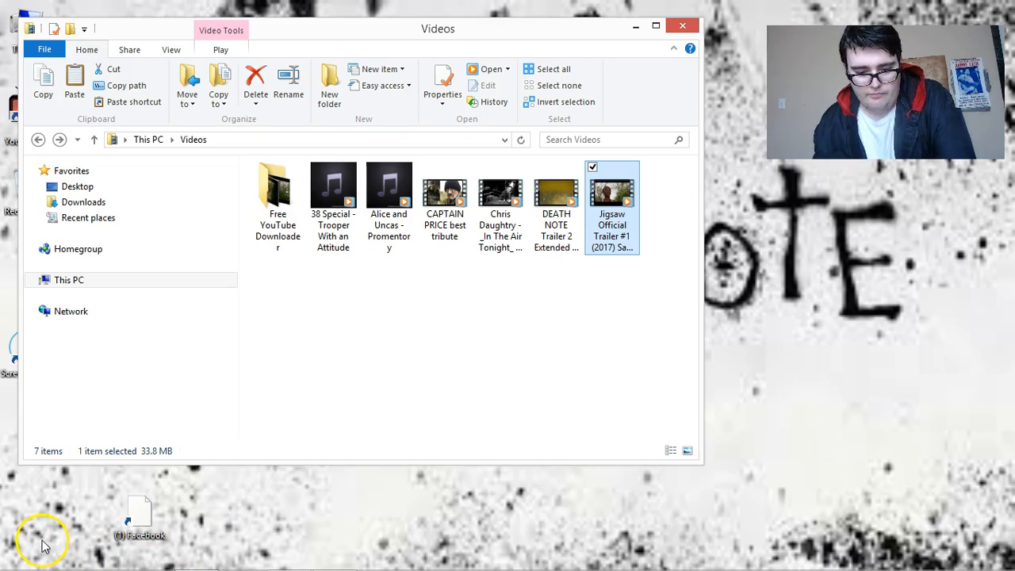